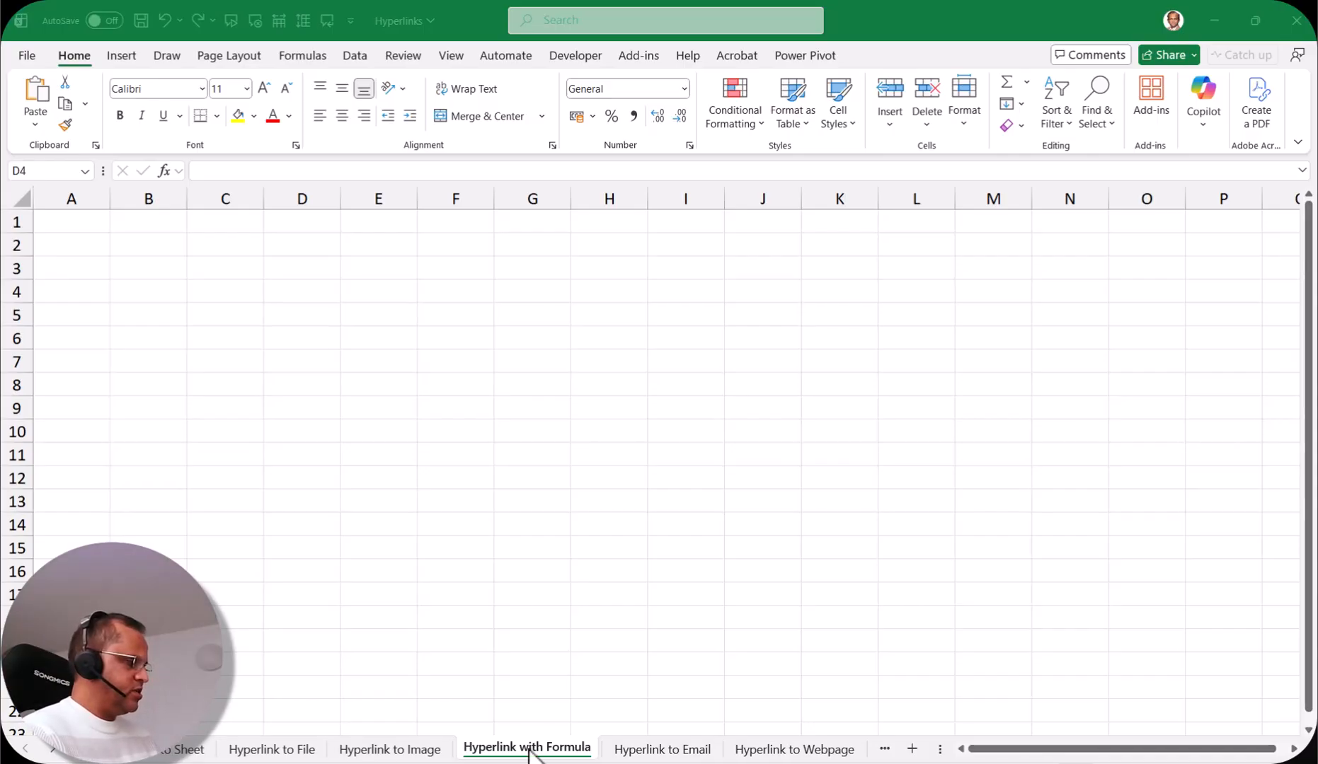
mouse_move(459, 276)
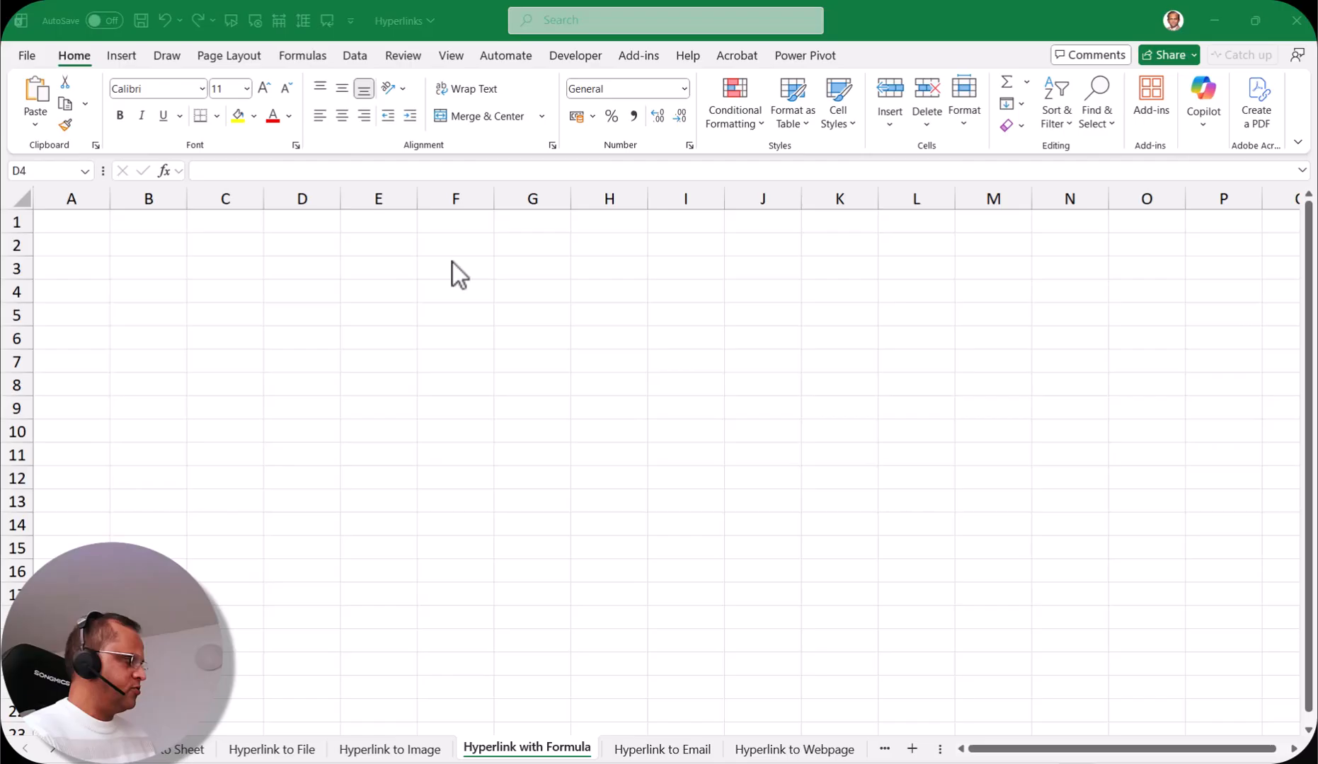
mouse_move(477, 326)
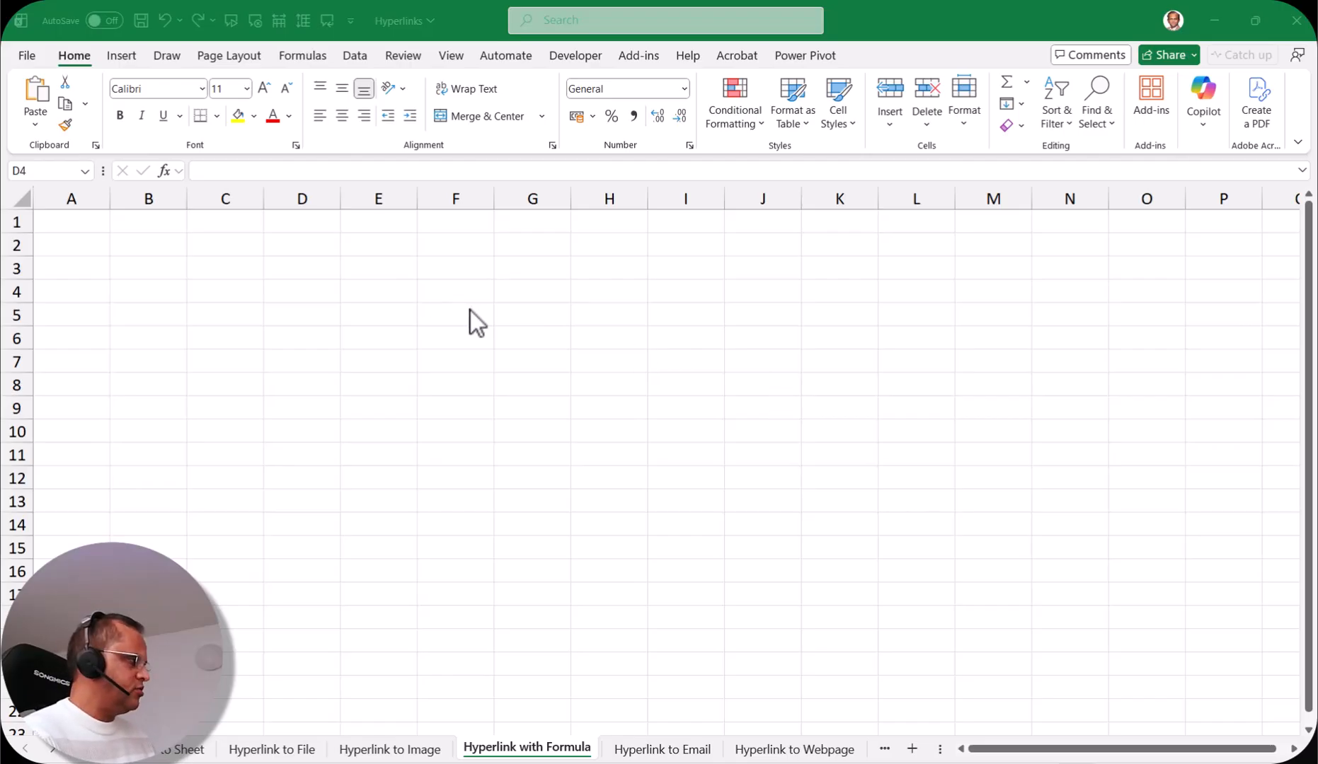
Step: Select cell F4 on the Hyperlink with Formula sheet as the formula target
left_click(456, 292)
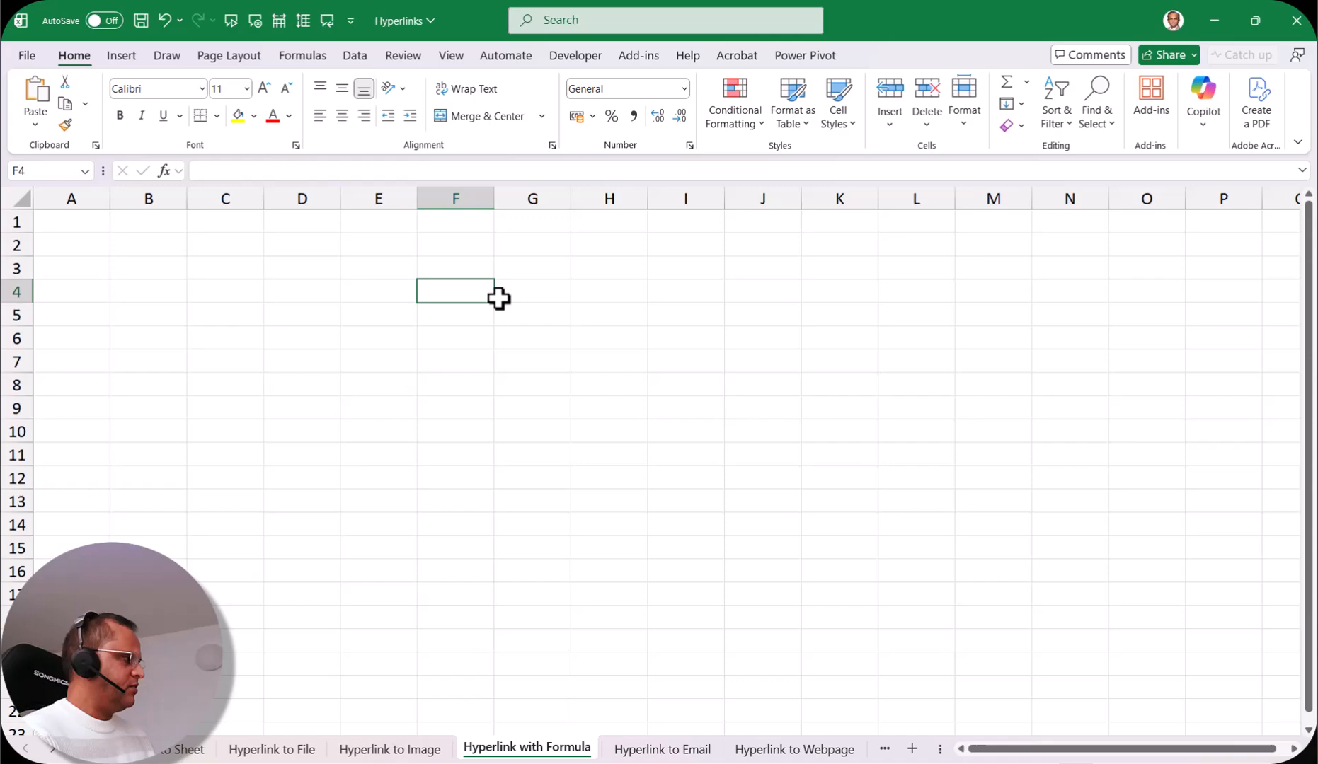
type("=")
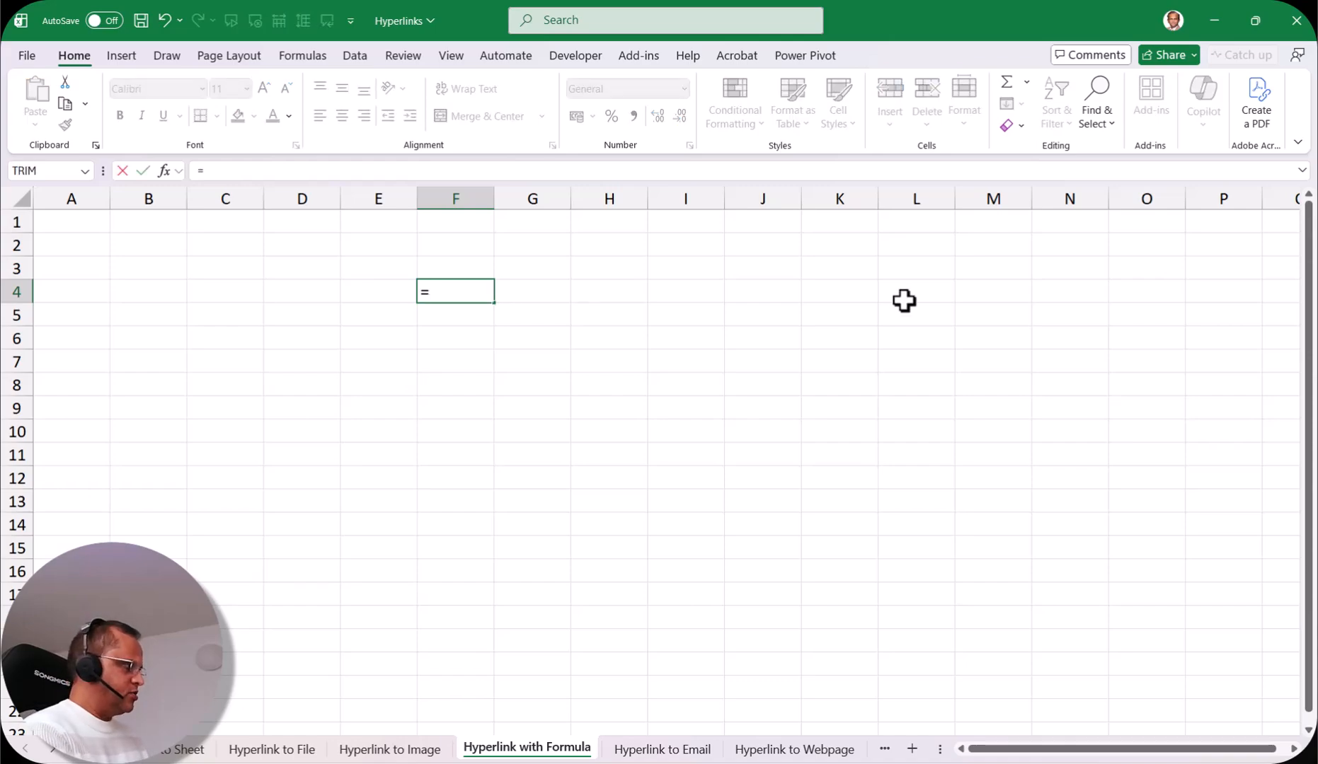
type("HYPERLINK(")
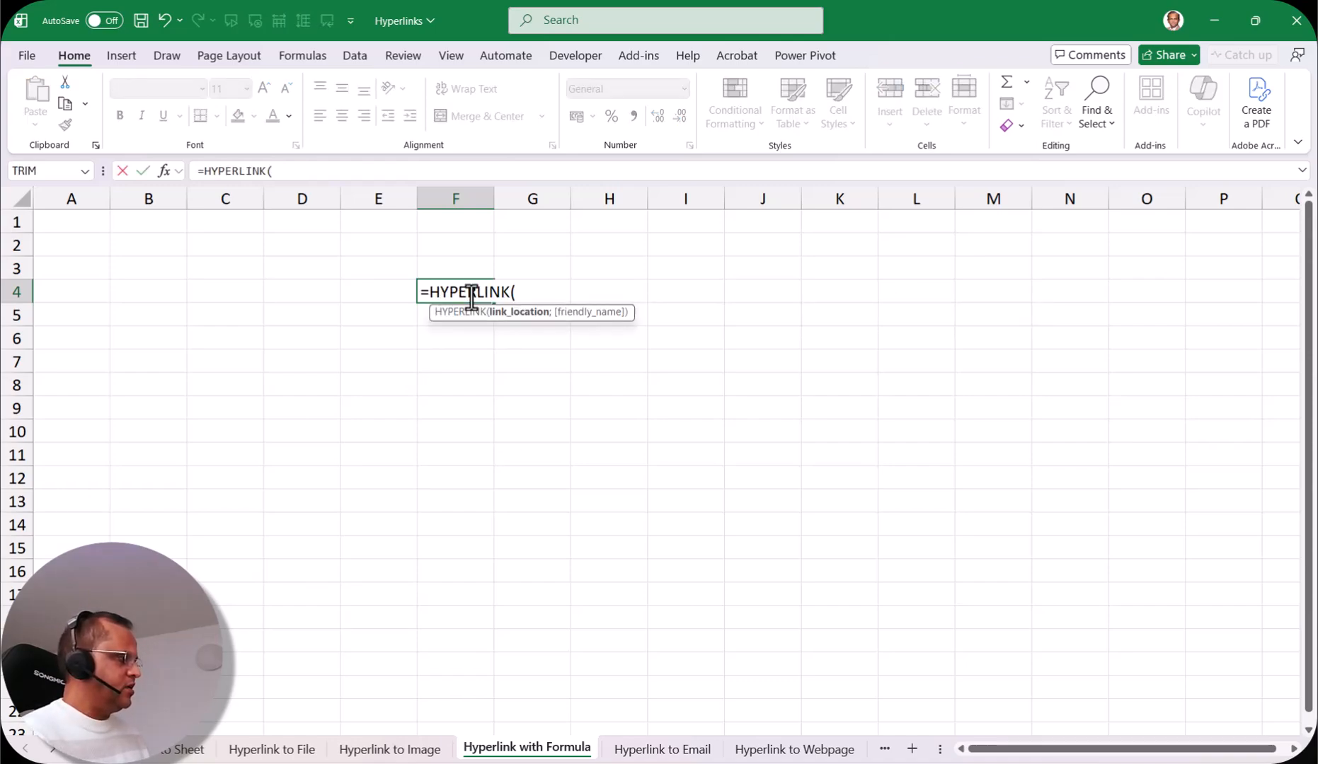
mouse_move(517, 320)
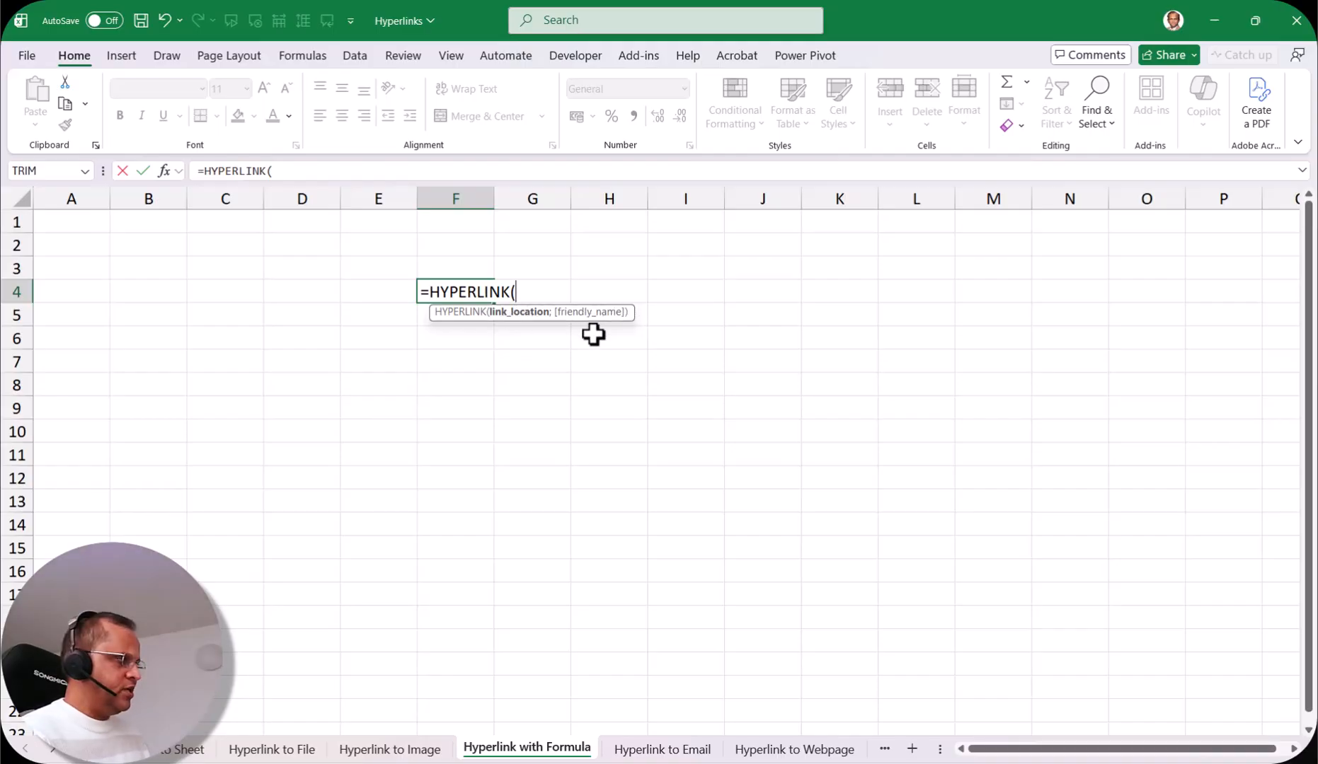
mouse_move(589, 482)
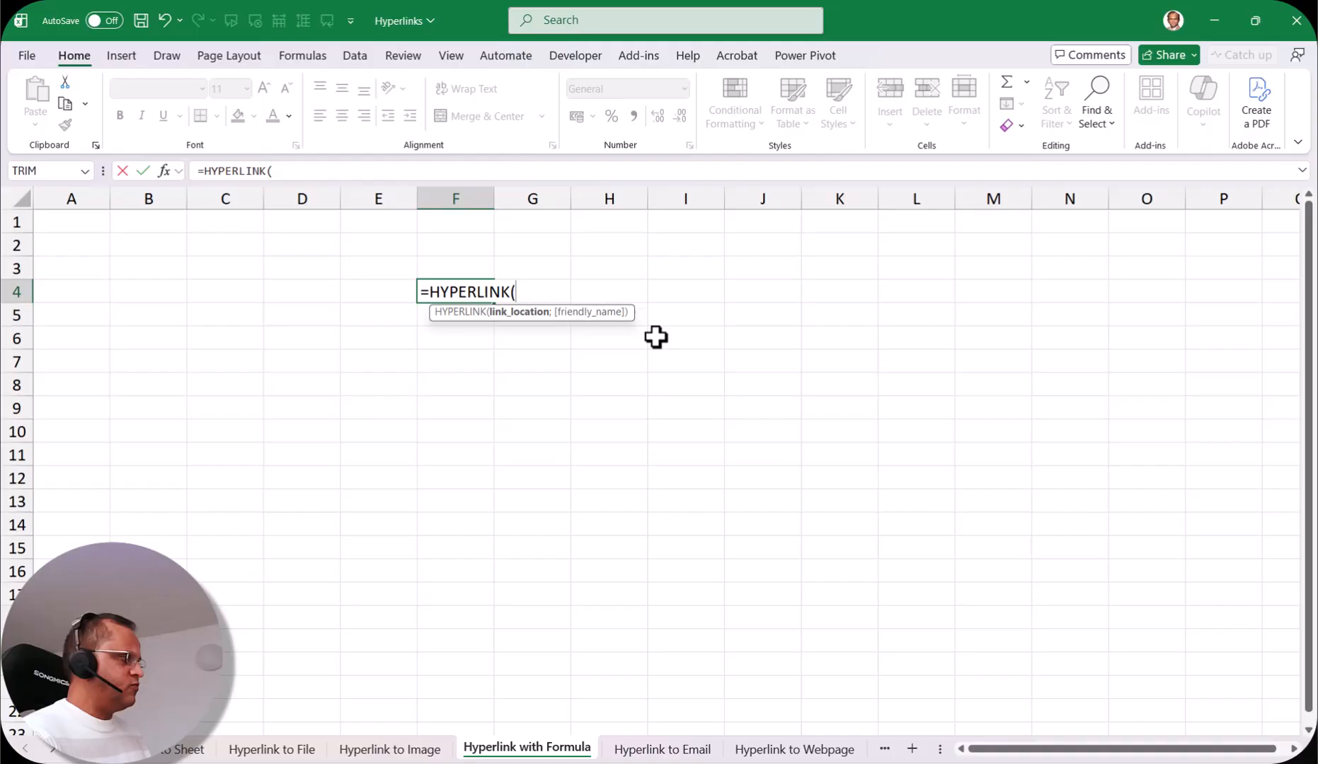
mouse_move(673, 403)
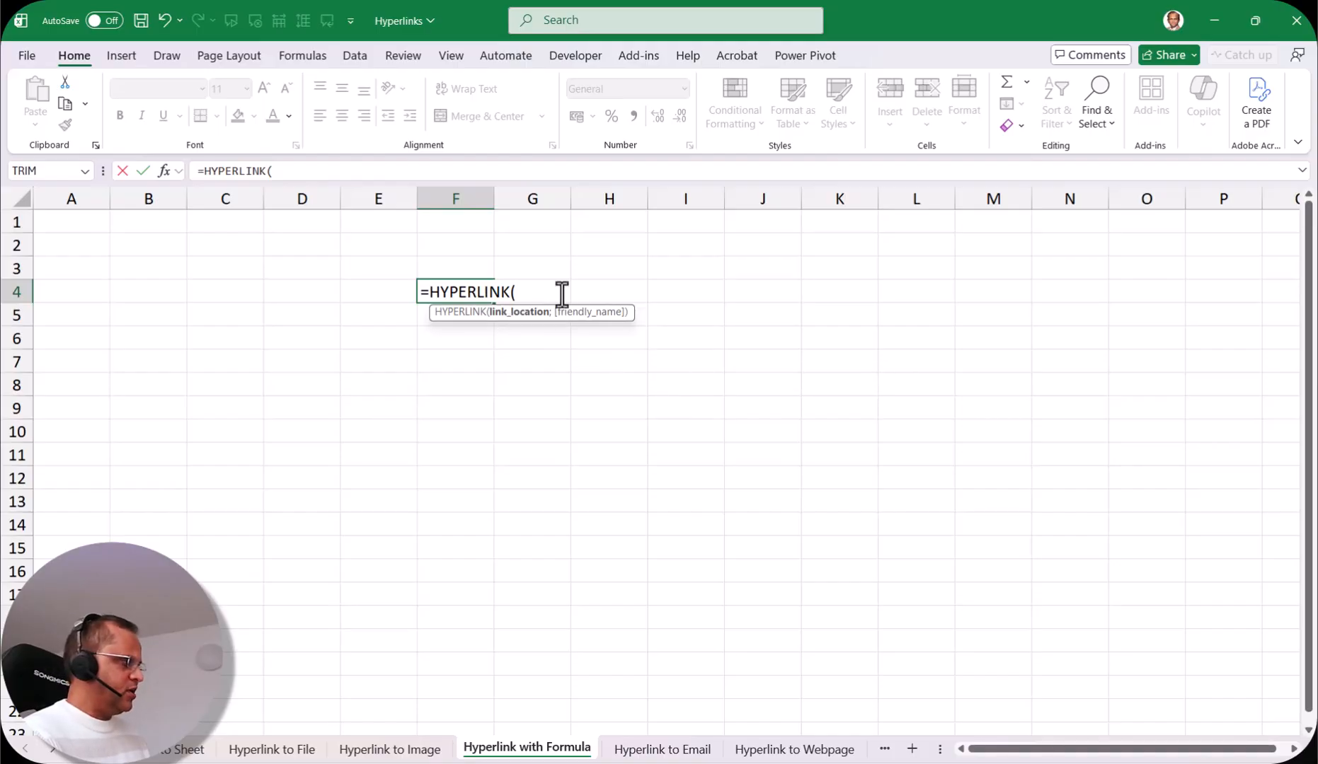
type("\"www")
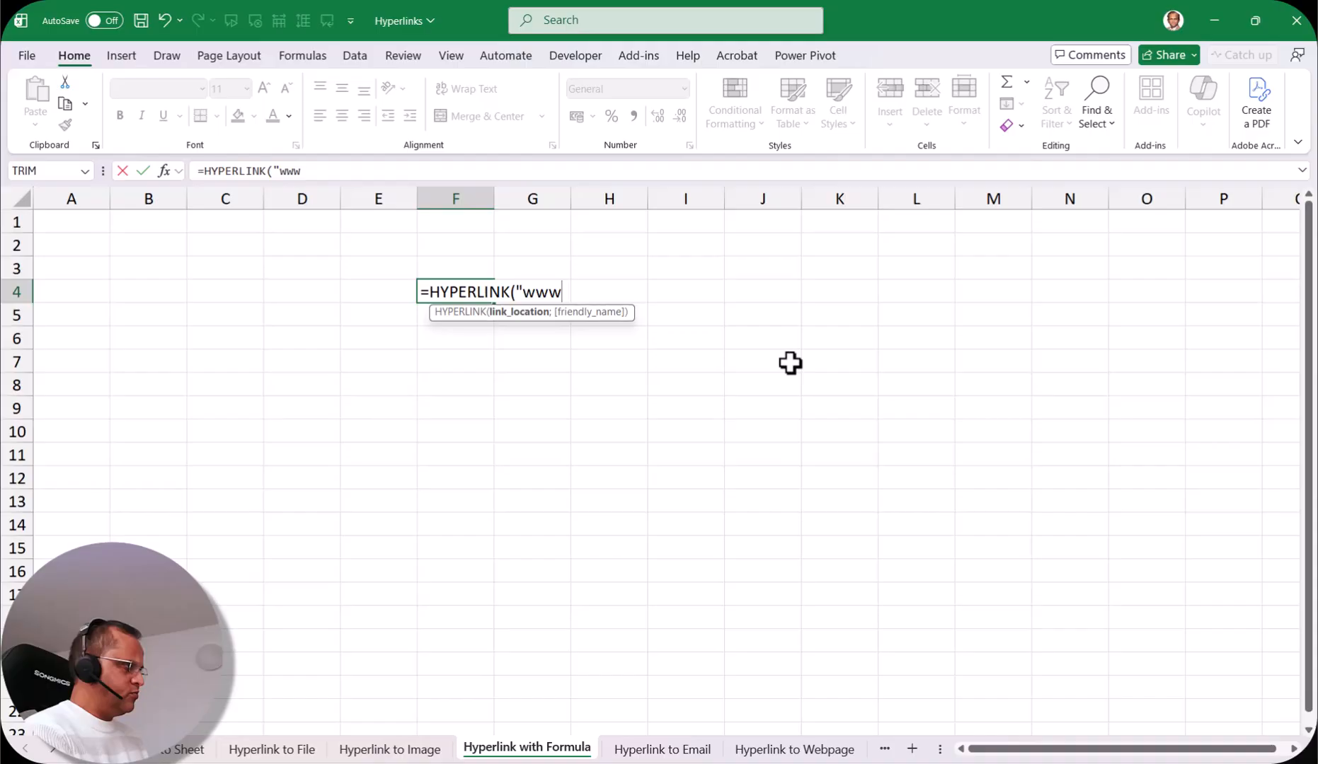
type(".microsoft")
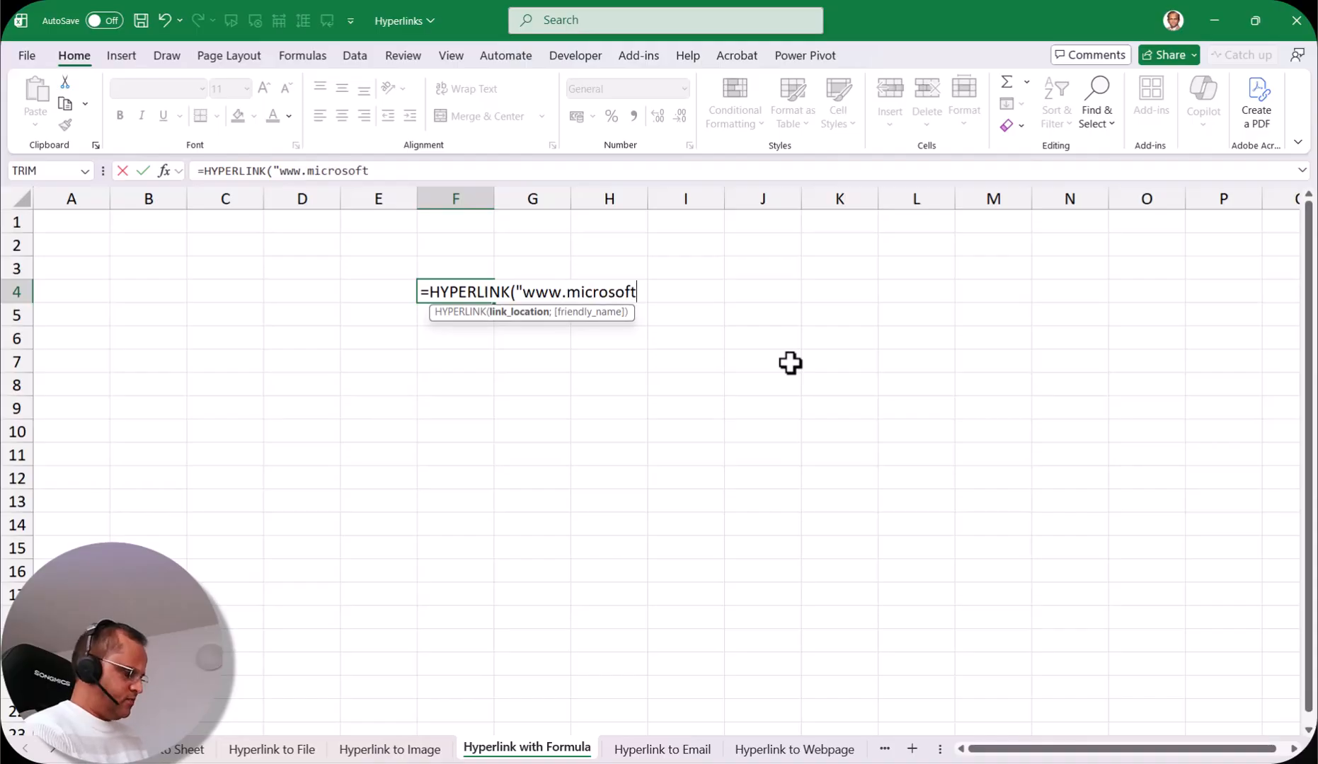
type(".com\"")
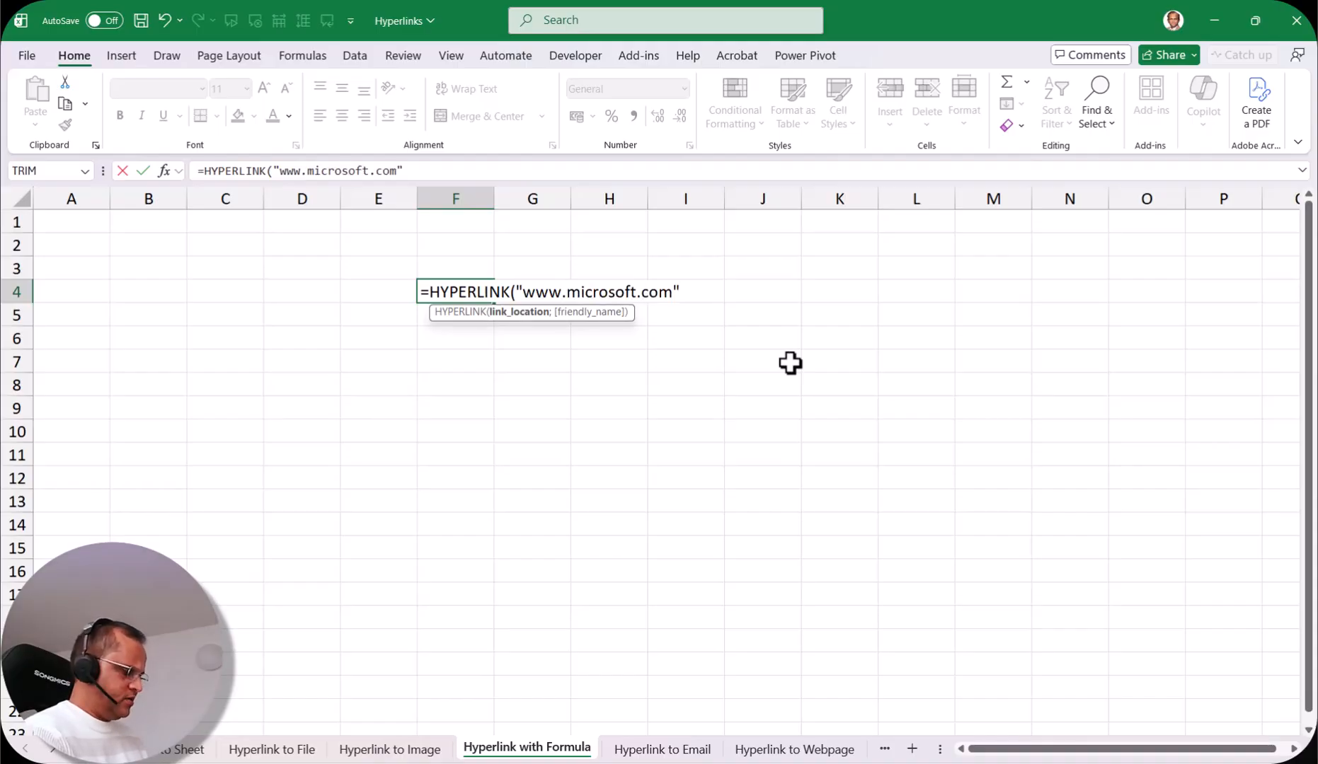
type(";")
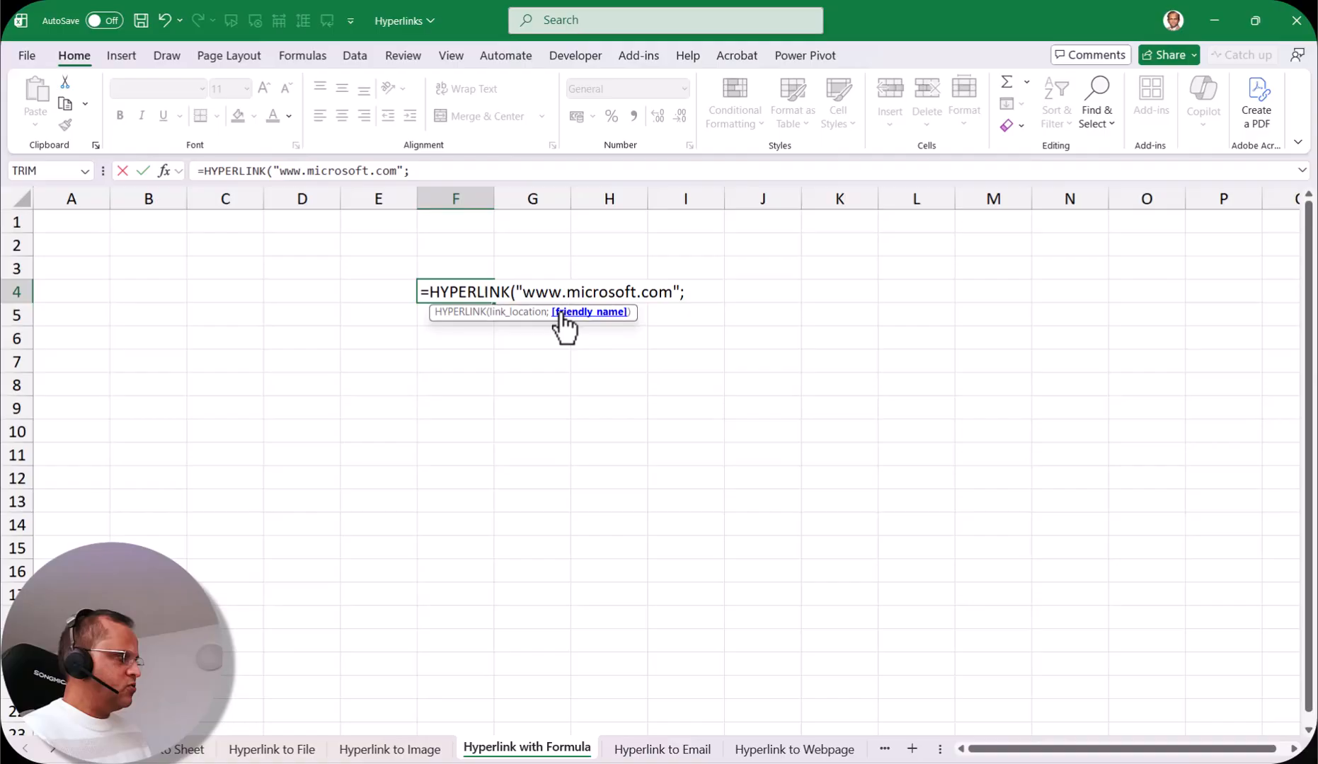
mouse_move(816, 369)
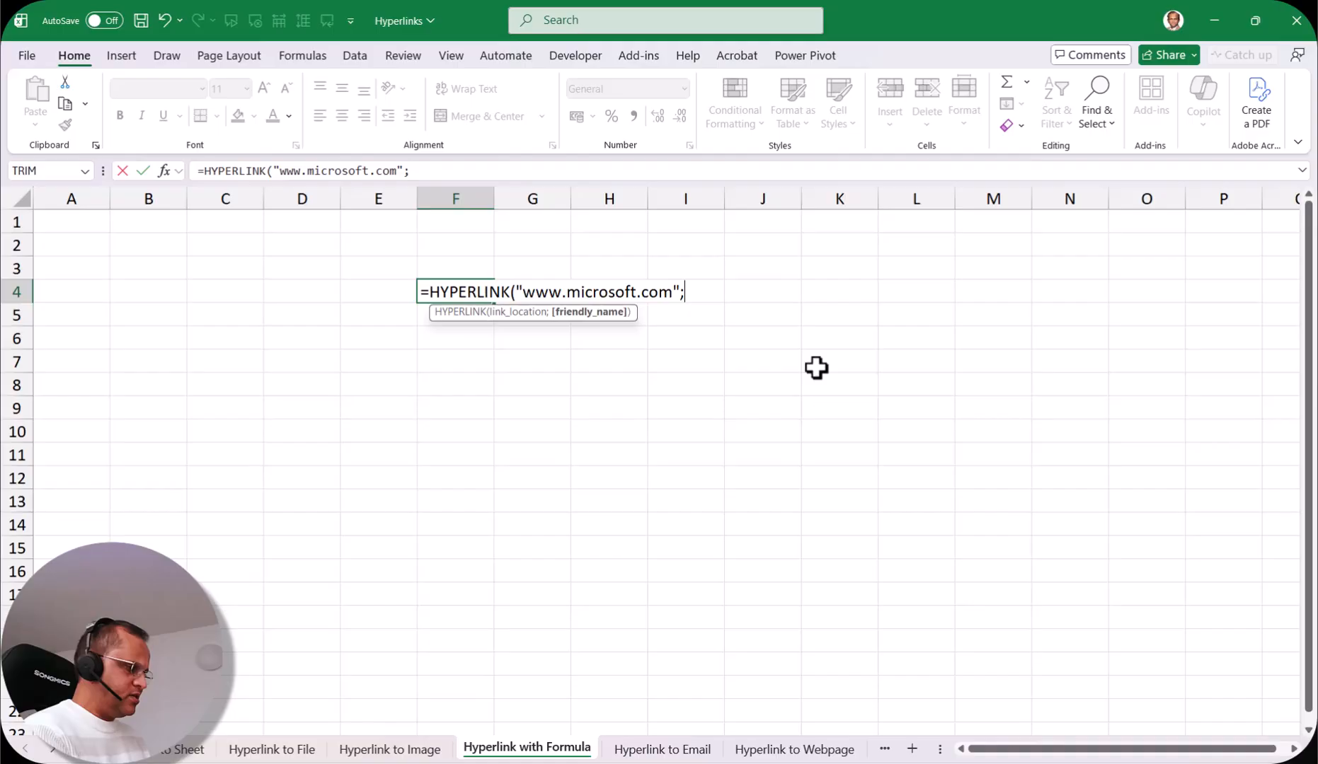
type("\"Microsoft Company")
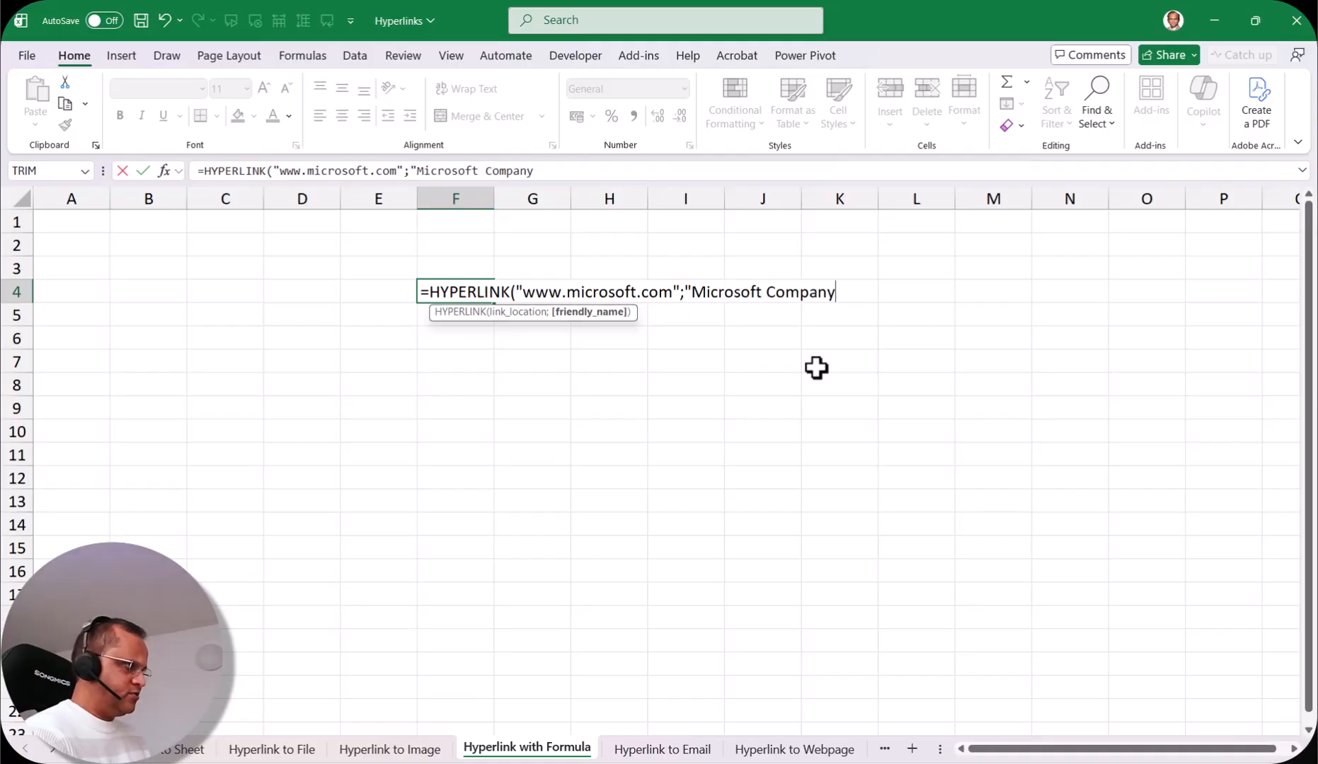
type("\"")
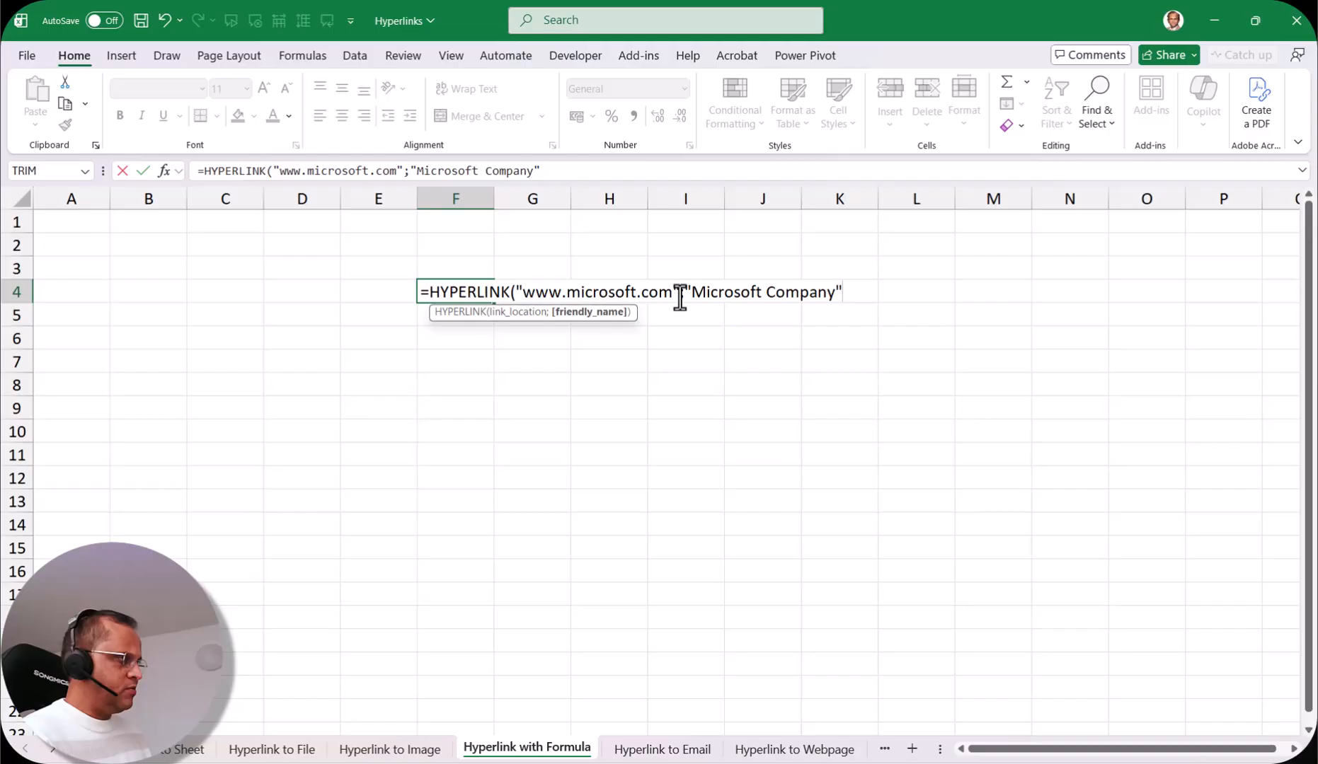
mouse_move(527, 291)
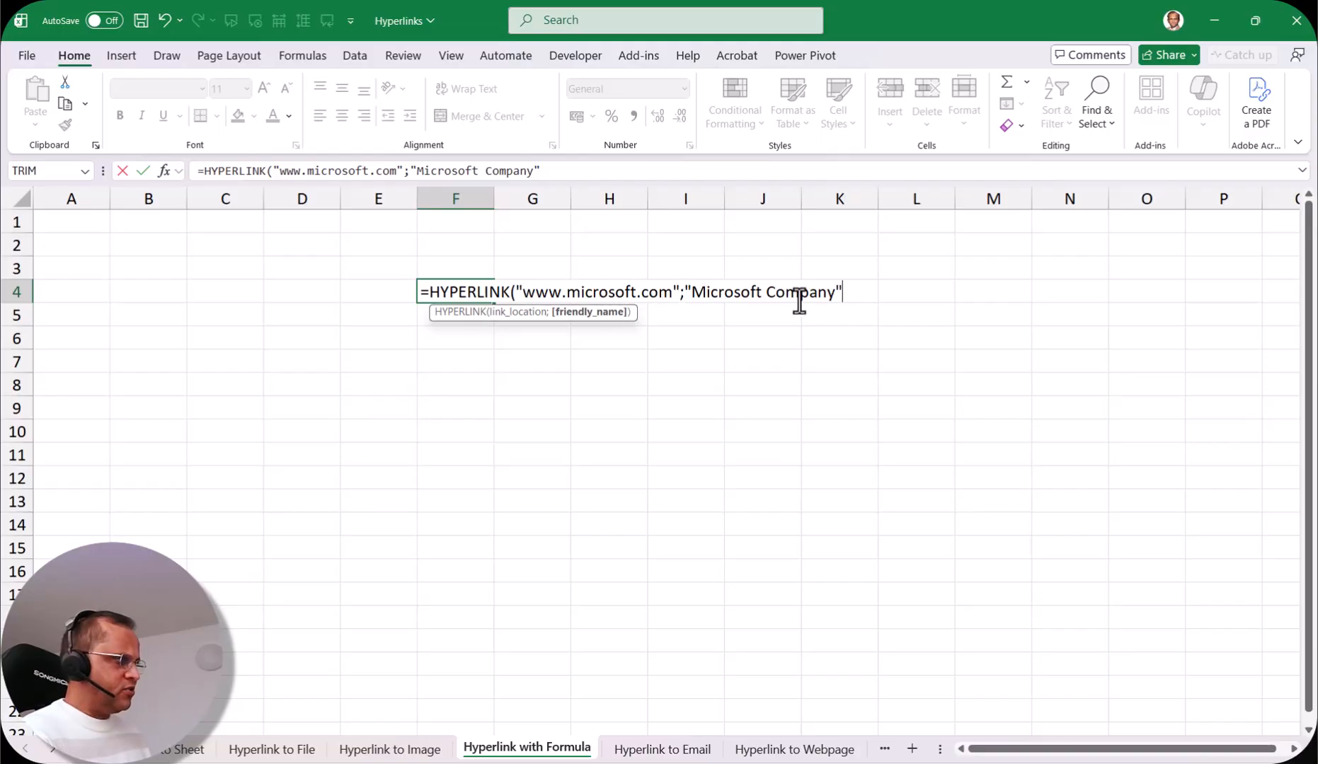
mouse_move(894, 306)
type(")")
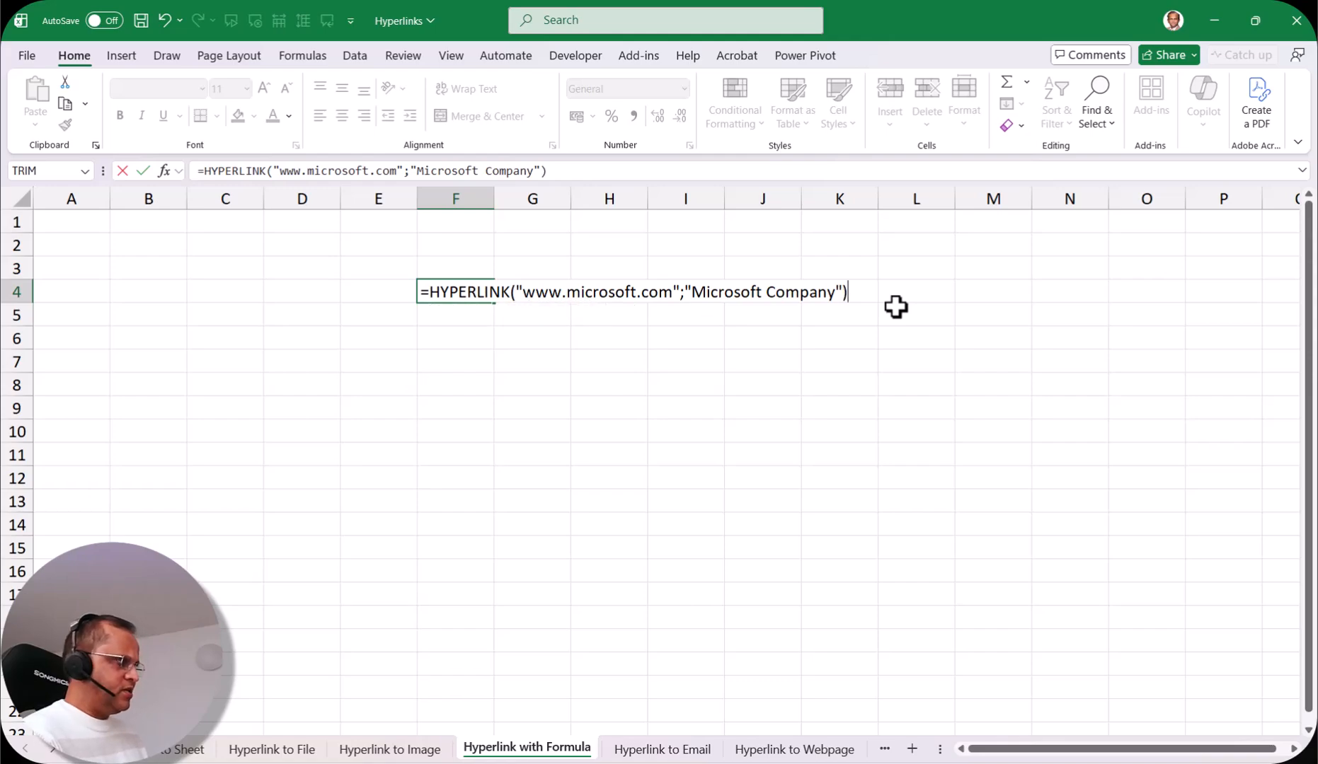
key("Enter")
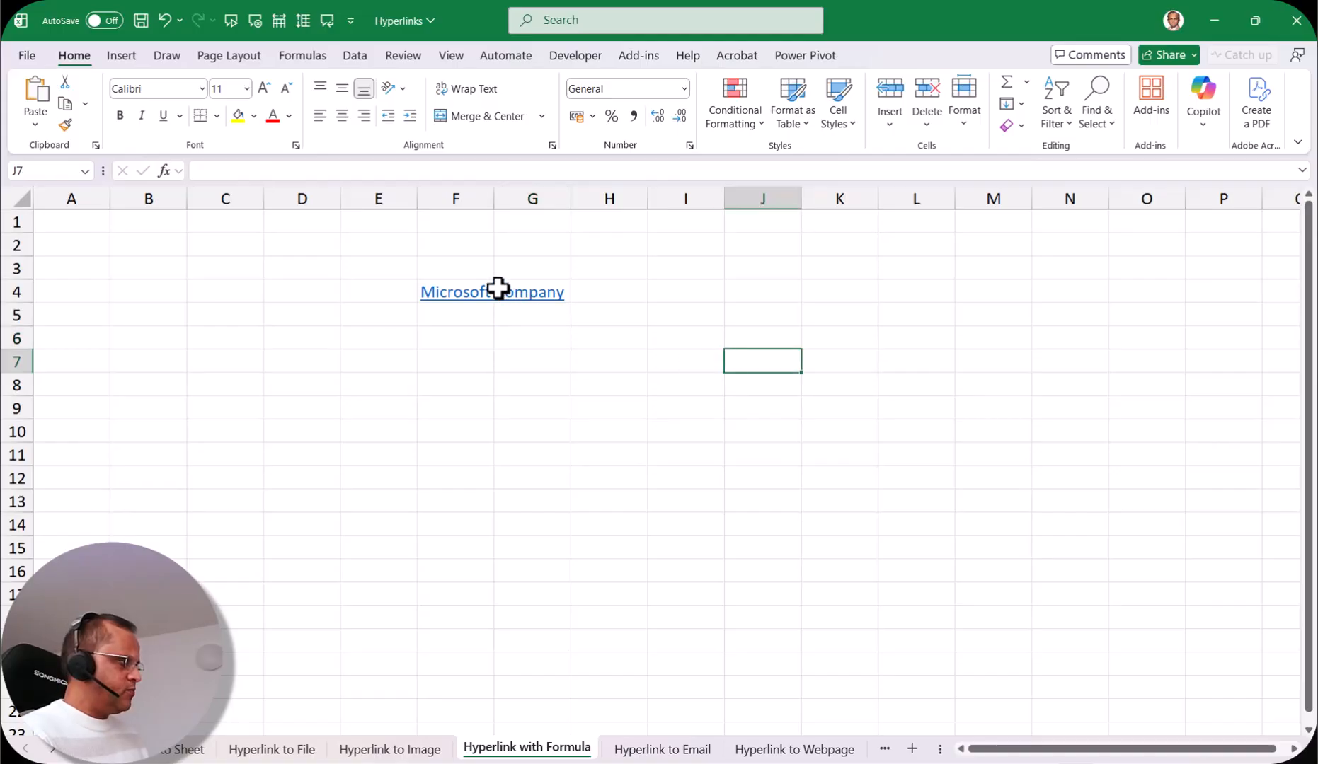
left_click(491, 292)
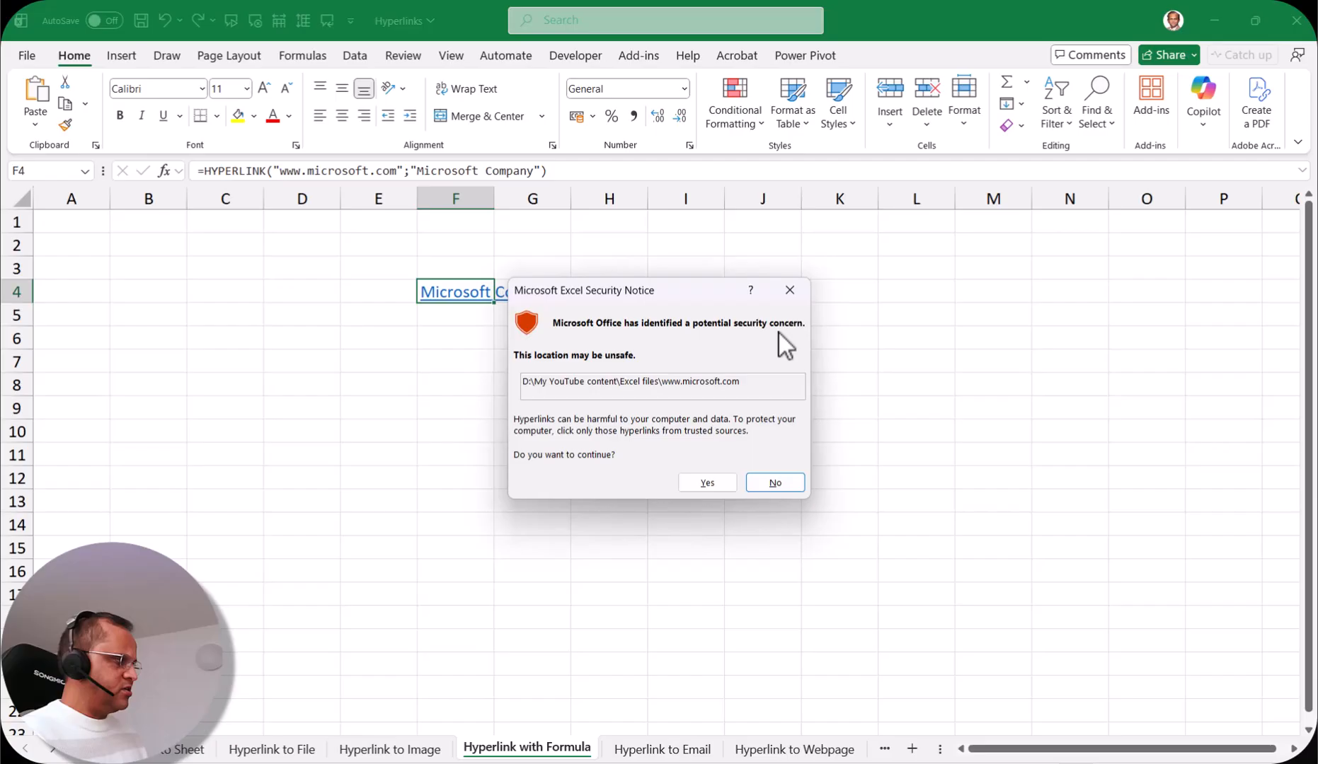
mouse_move(695, 374)
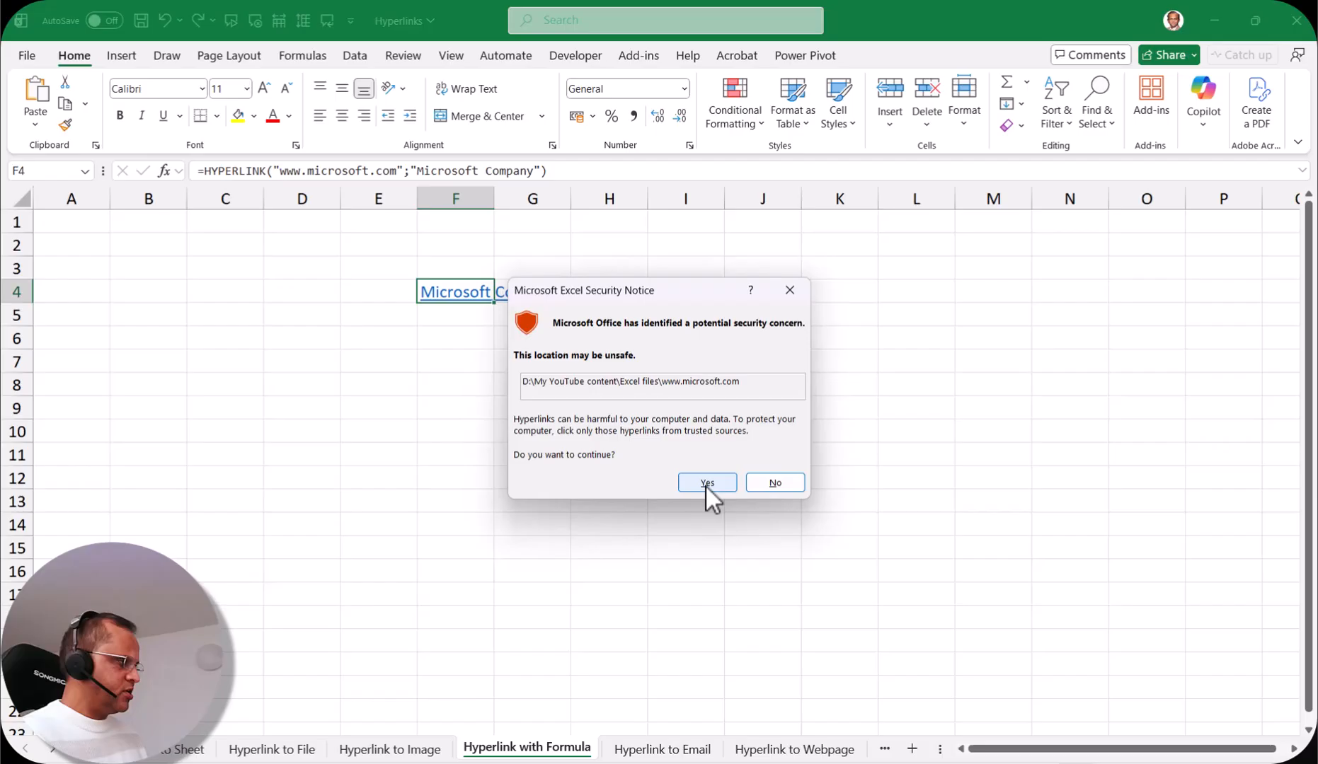
left_click(706, 482)
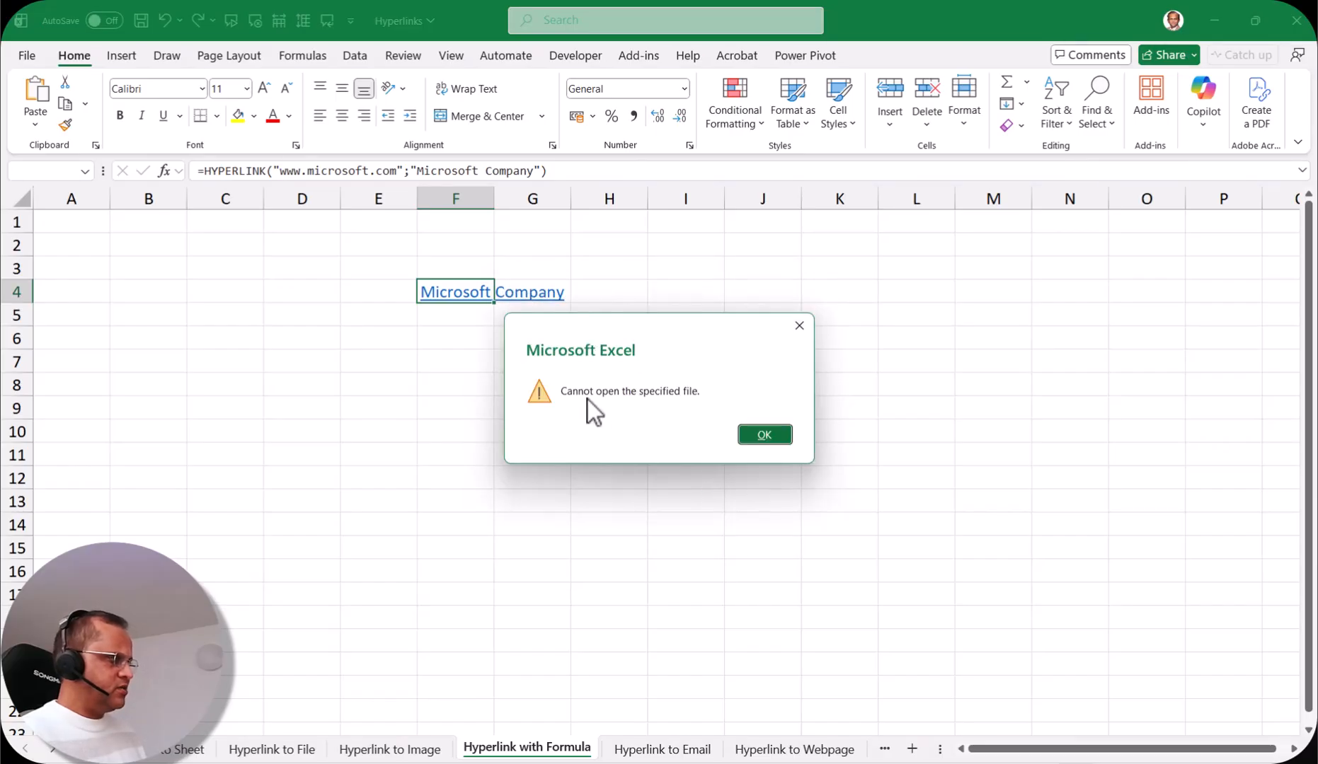
mouse_move(698, 412)
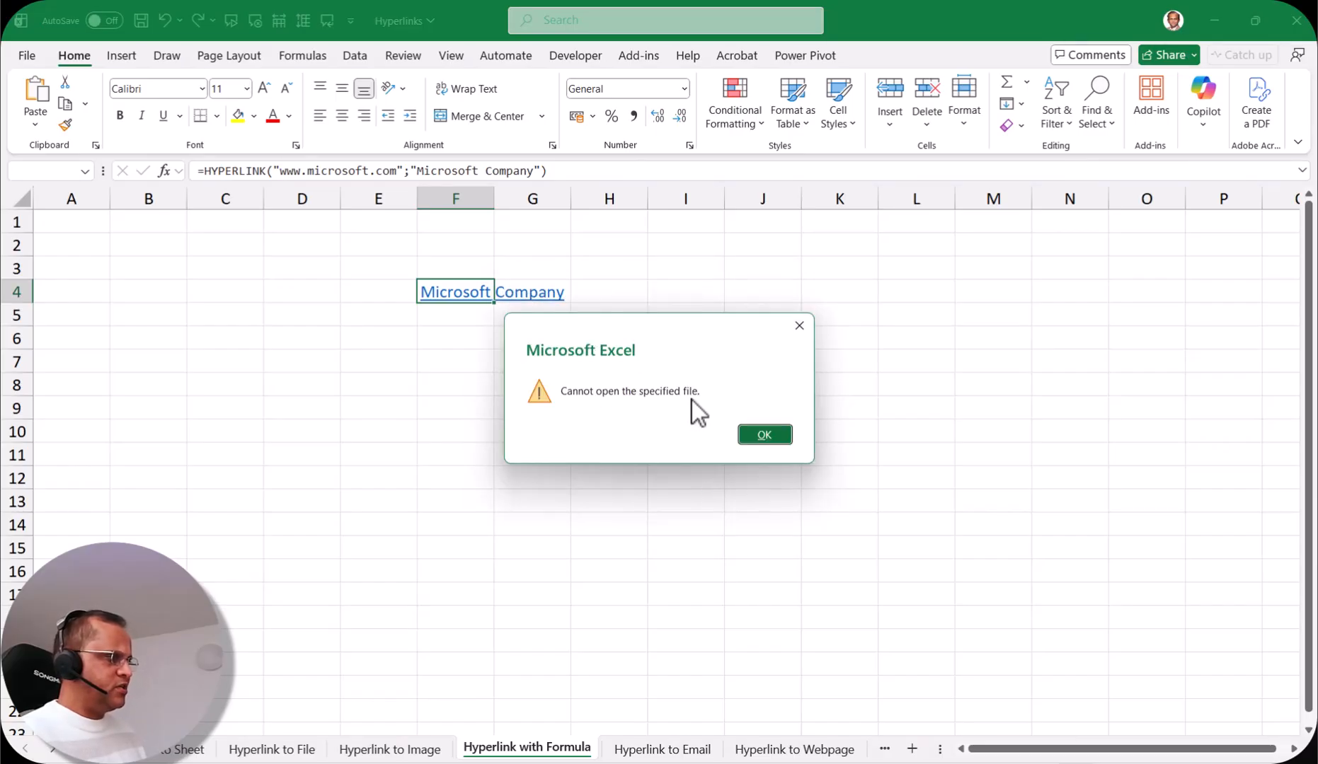
left_click(763, 435)
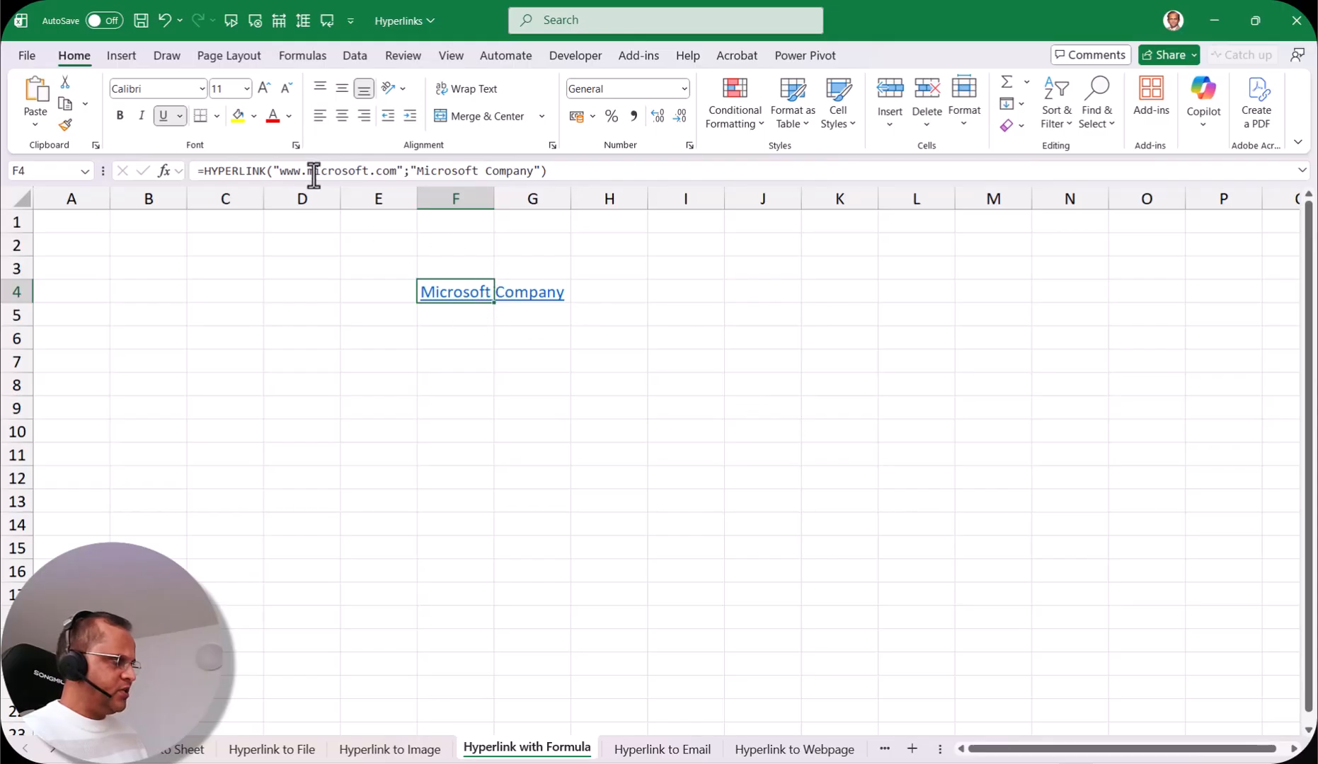
right_click(454, 292)
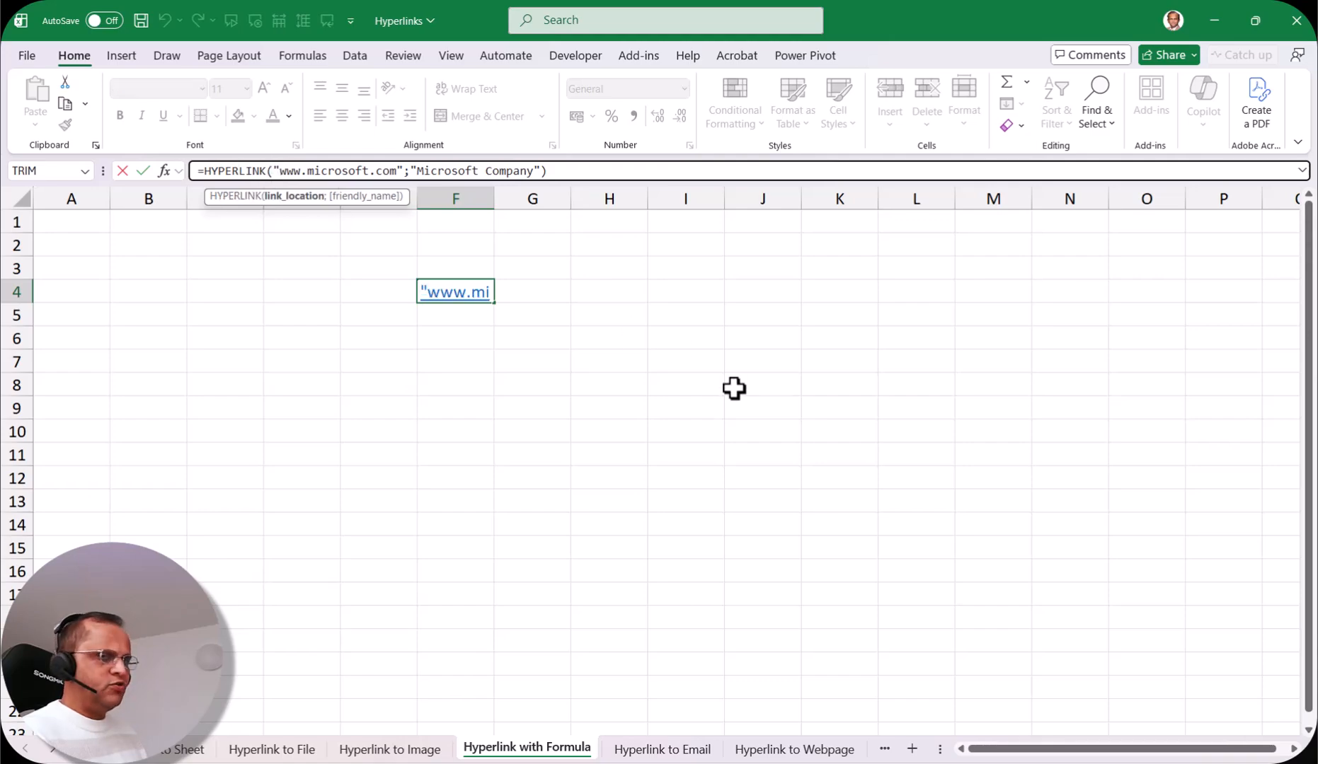
mouse_move(795, 448)
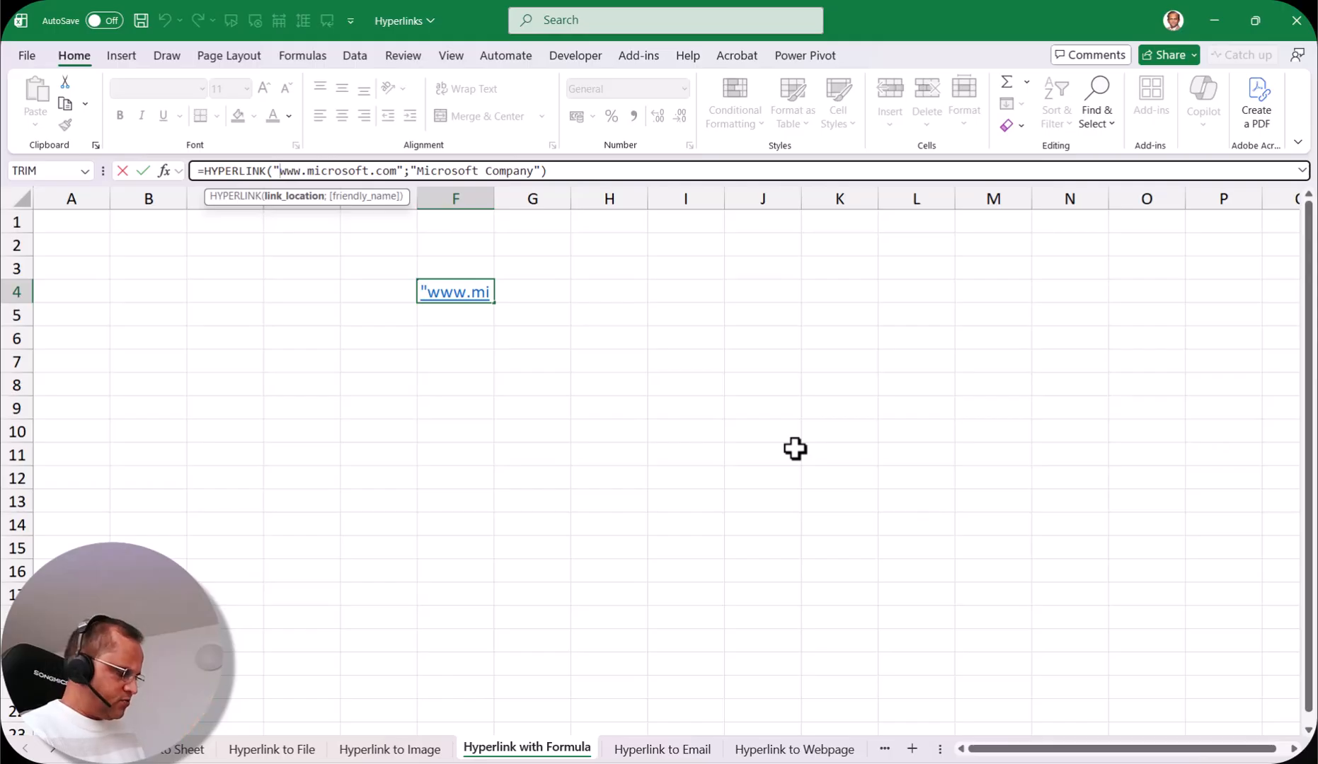
type("htt")
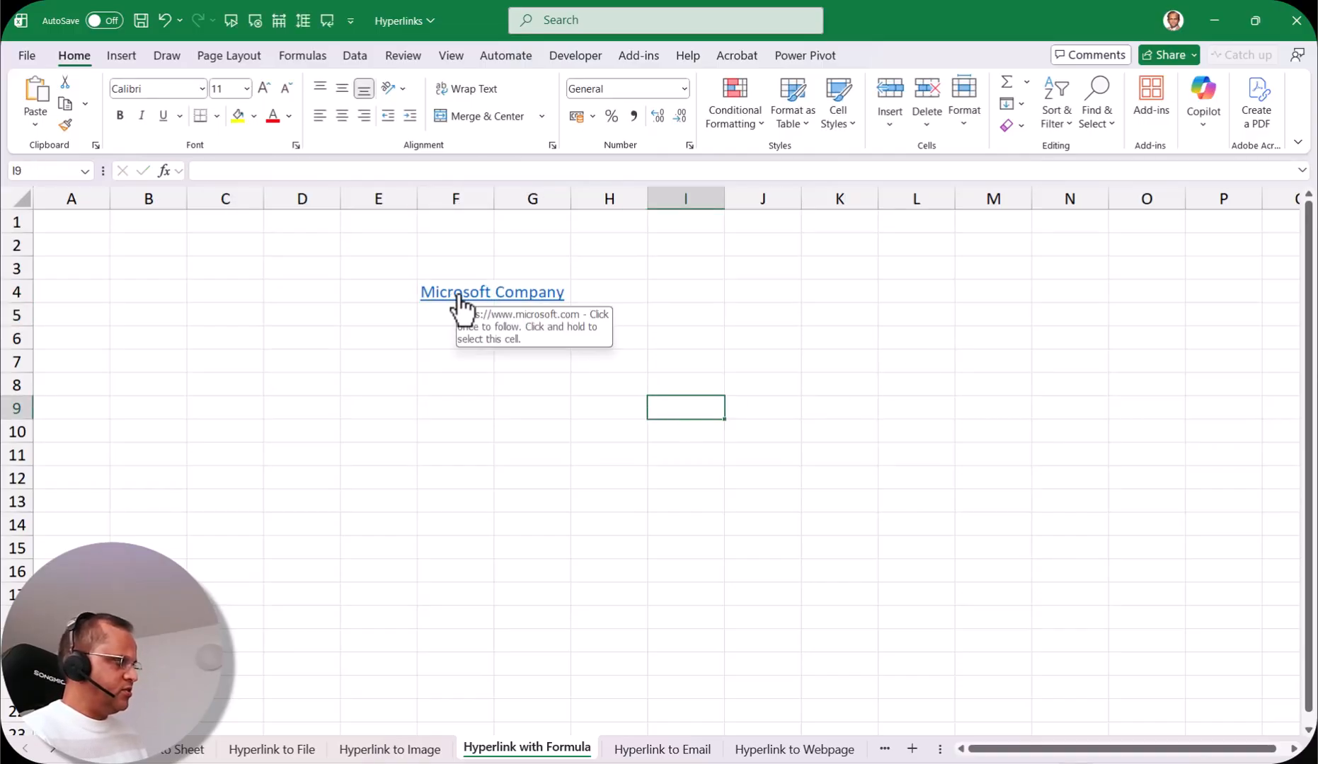
Step: Follow the Microsoft Company link in F4 to the website, leaving it in visited purple
left_click(456, 292)
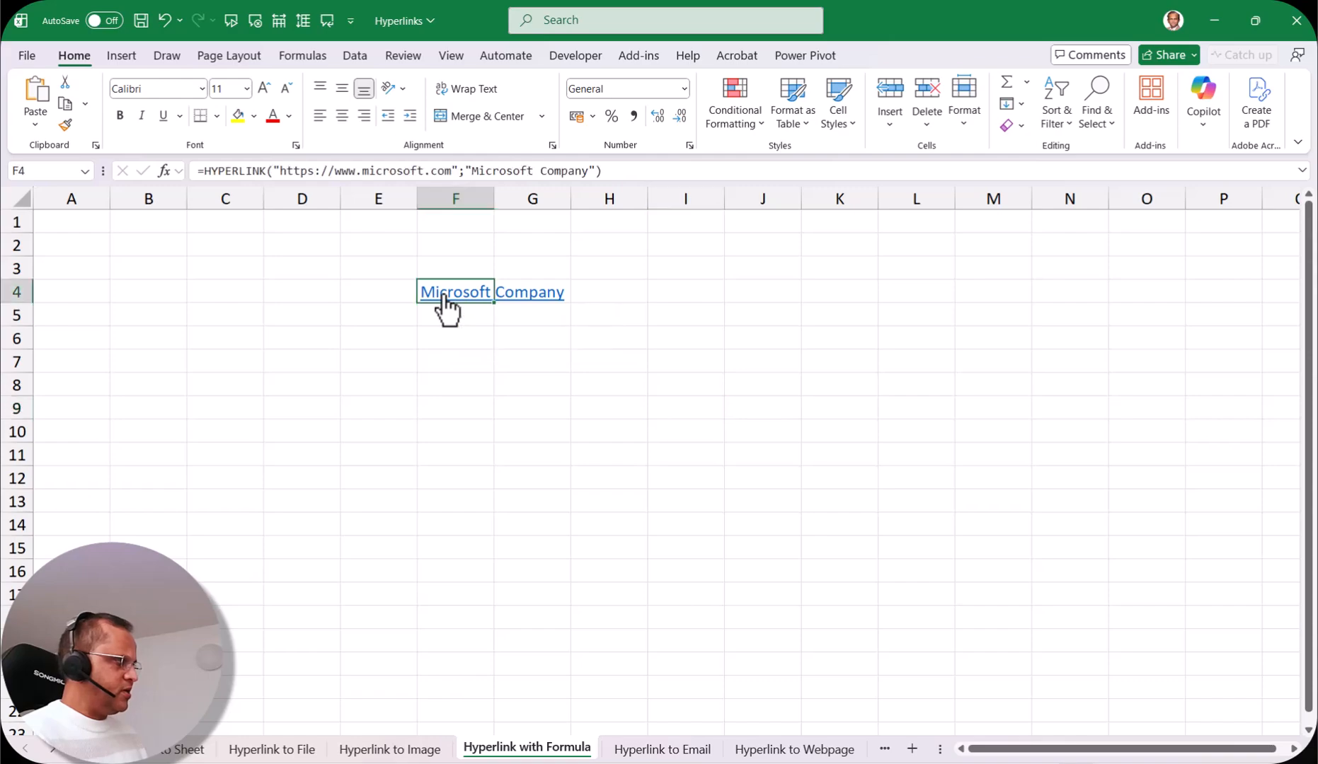
left_click(455, 291)
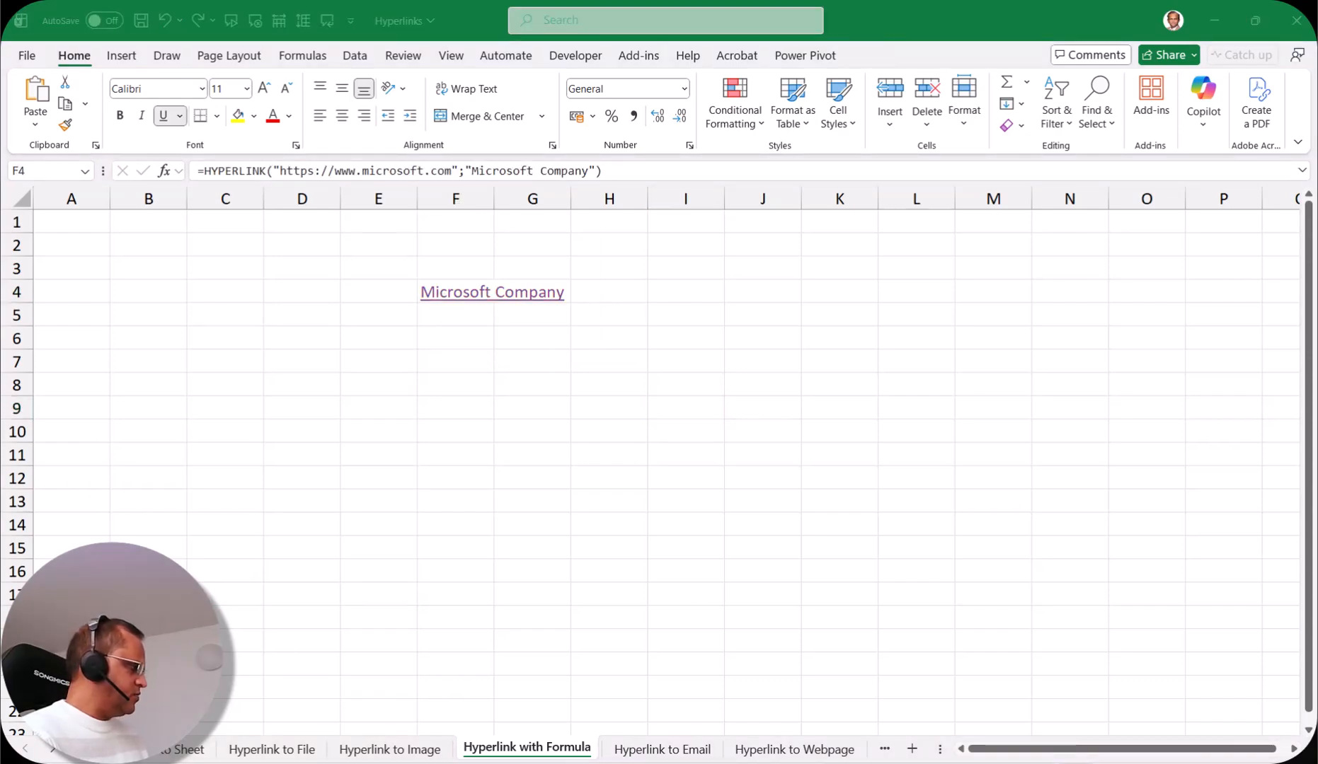
left_click(491, 292)
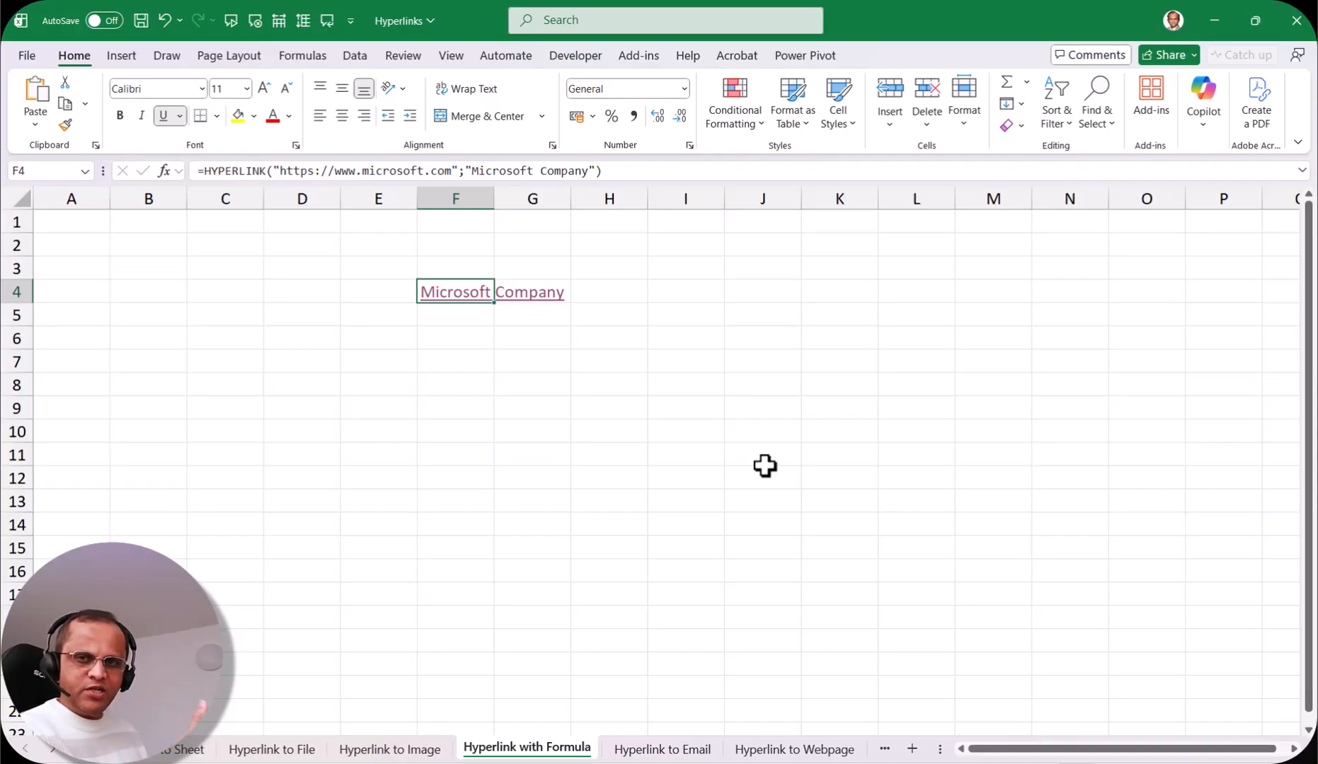
mouse_move(754, 378)
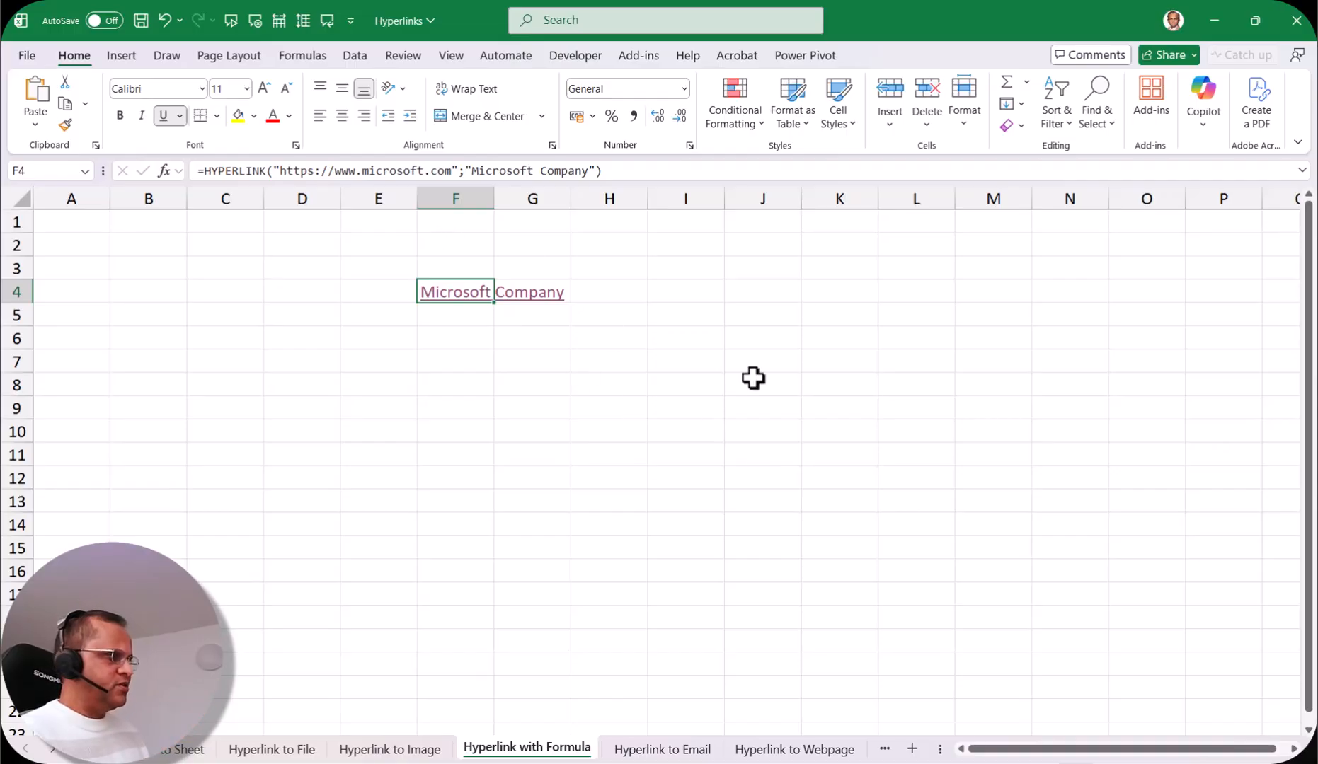